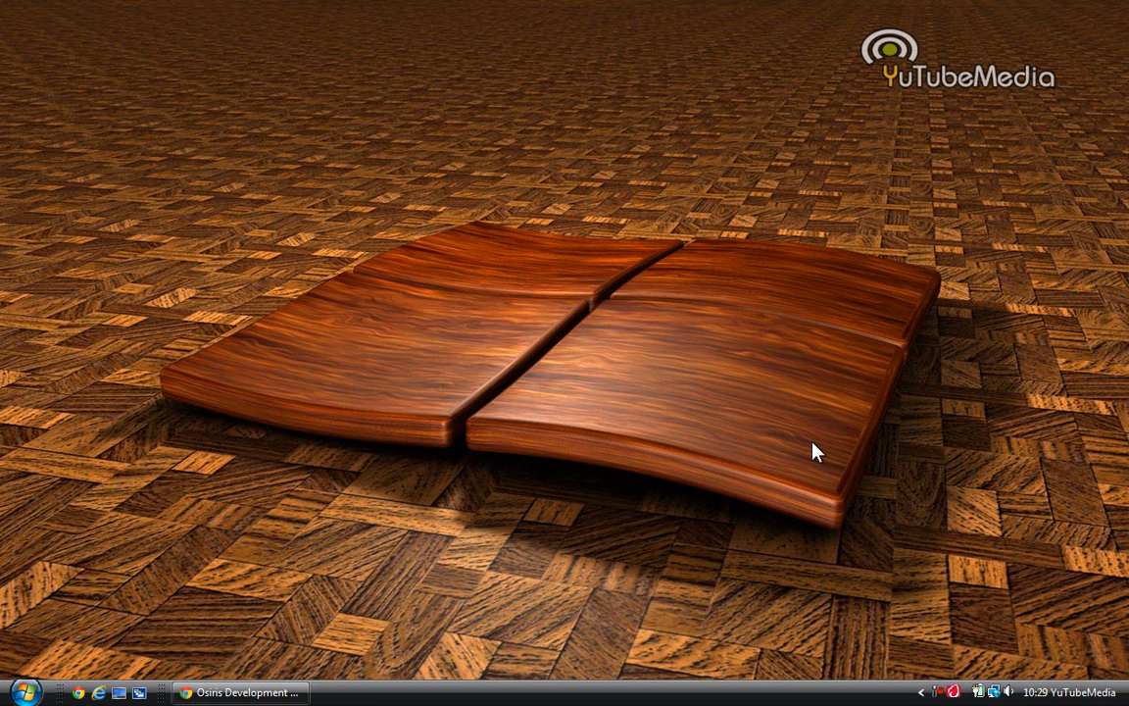
mouse_move(247, 692)
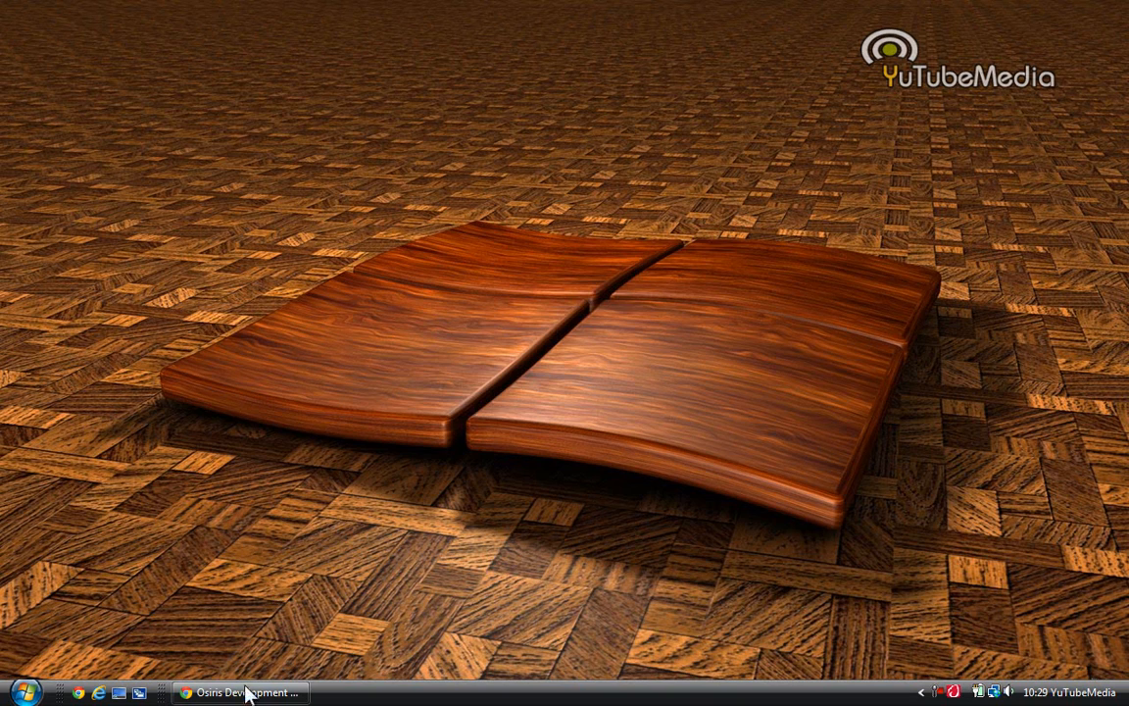
- Restore the Osiris Development BatteryBar page from the taskbar
left_click(239, 694)
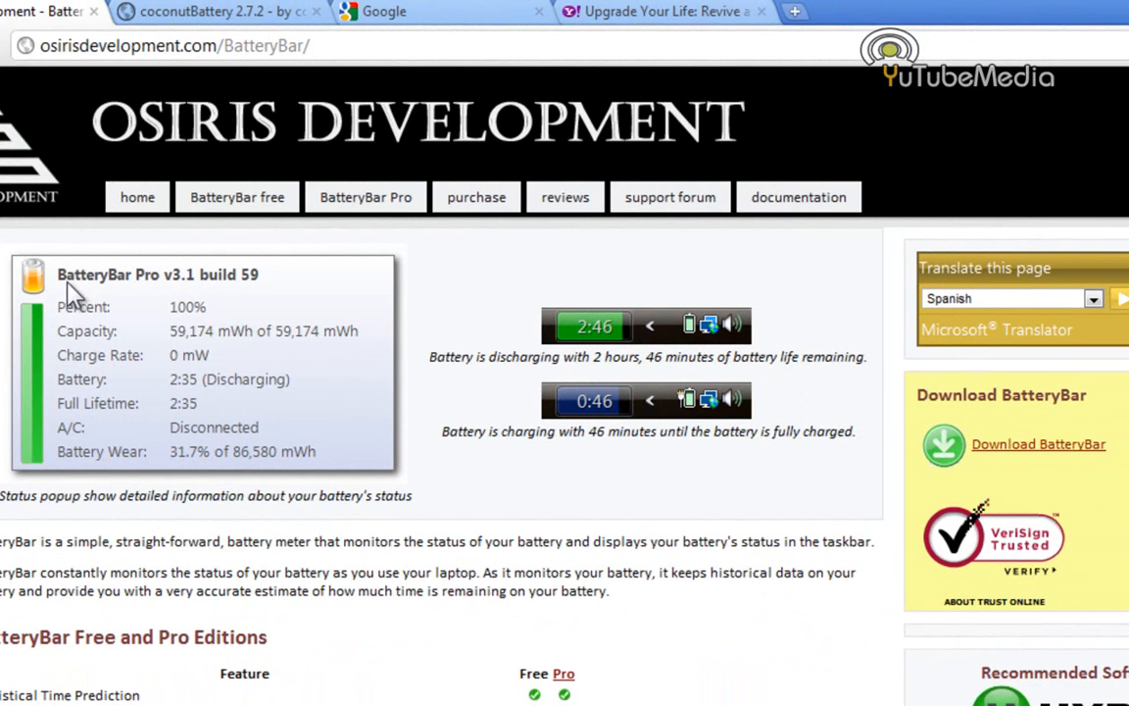
- Scroll down to the Download BatteryBar section showing stable version 3.5.4
scroll("down", 3)
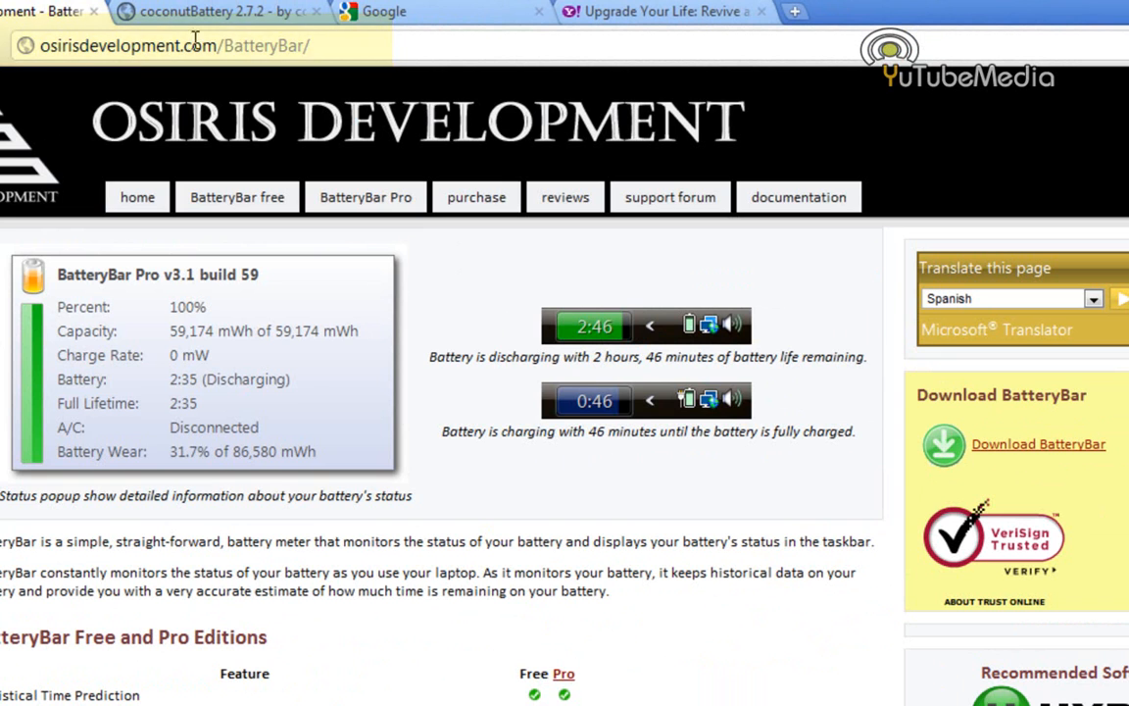
scroll("down", 3)
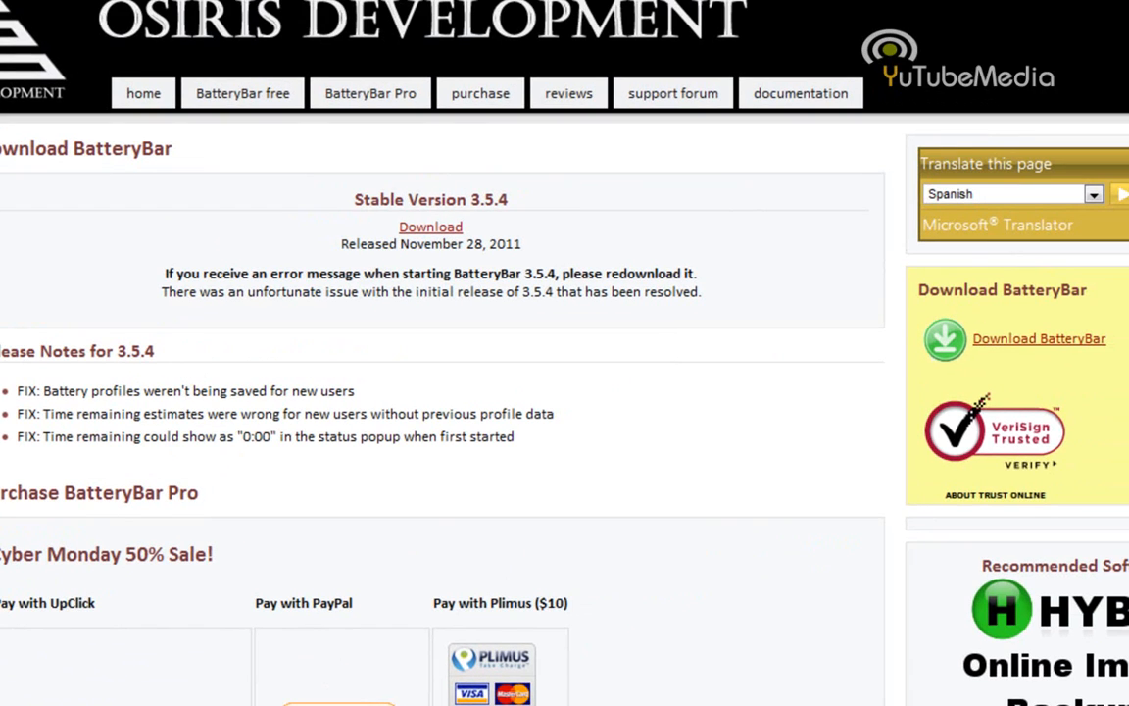
- Install BatteryBar 3.5.4 with the default toolbar, themes and translations, then finish setup
left_click(431, 227)
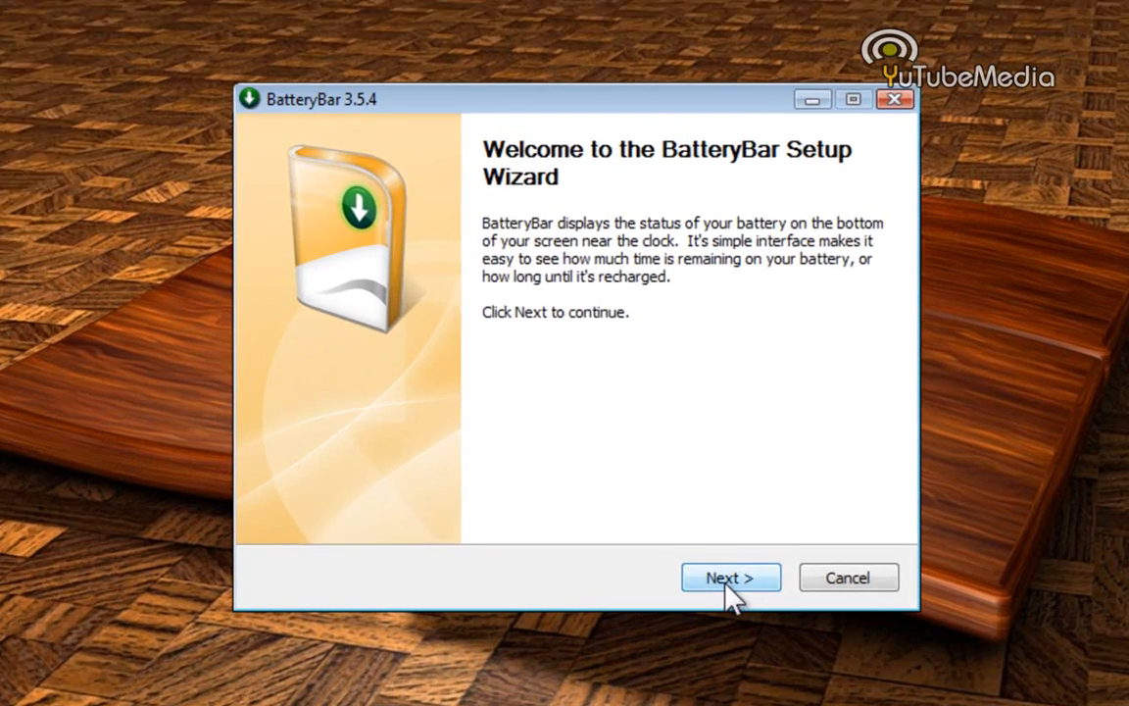
left_click(730, 576)
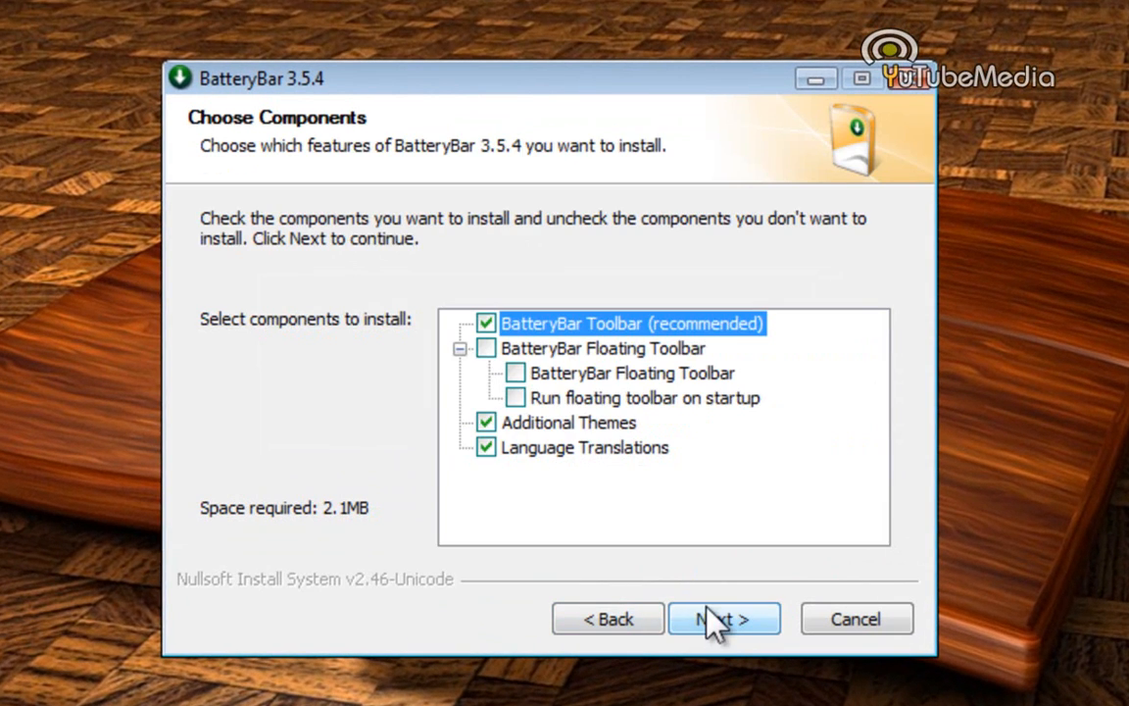
left_click(723, 620)
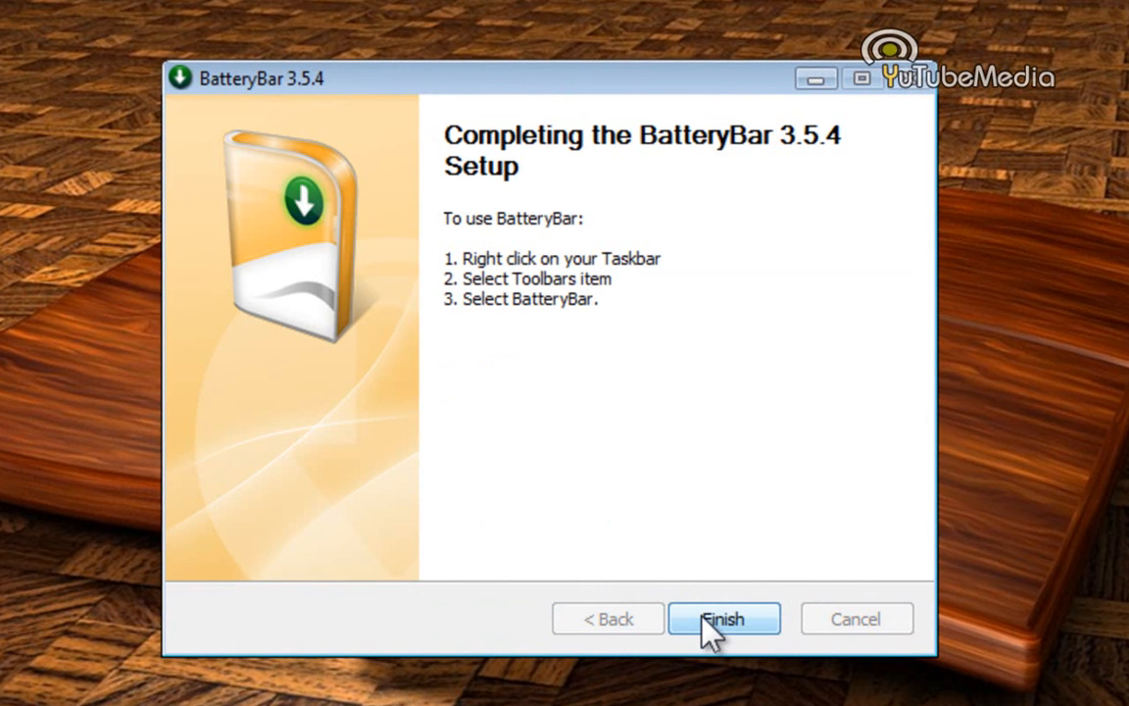
left_click(723, 620)
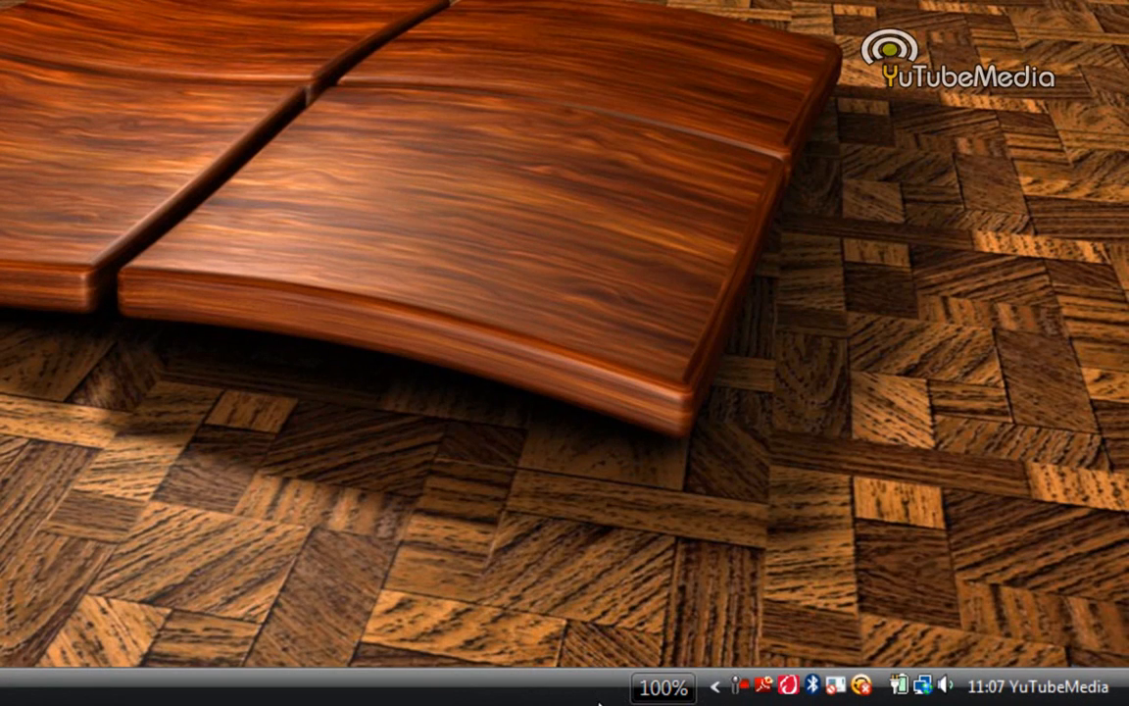
mouse_move(596, 676)
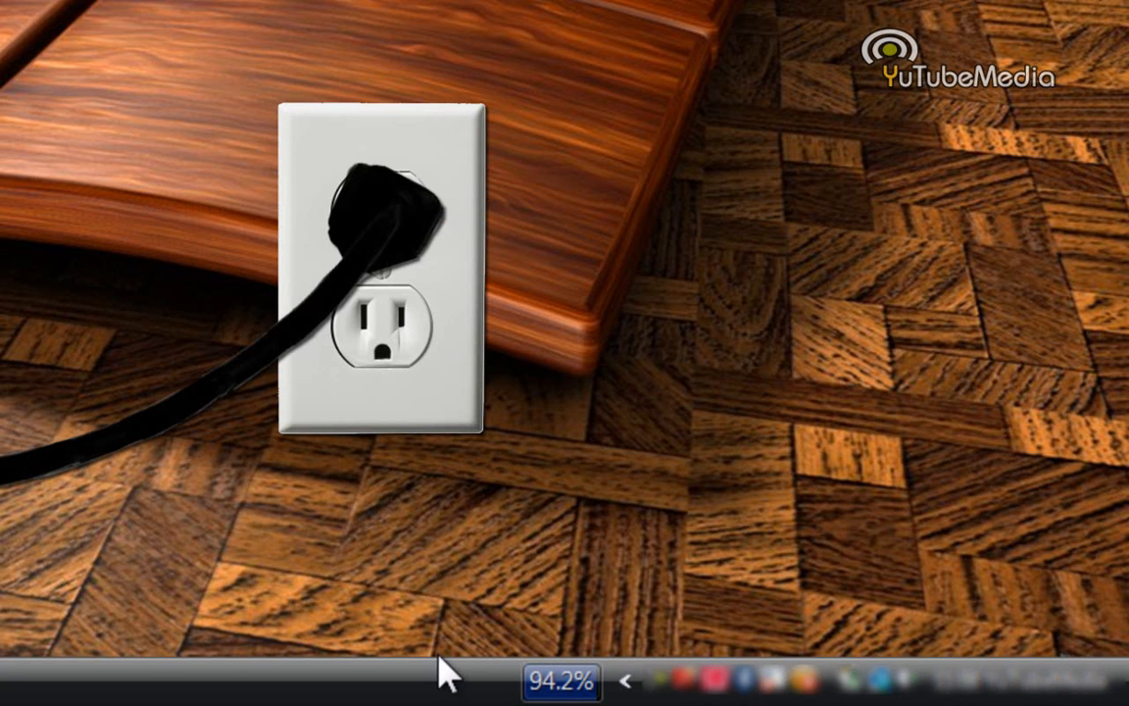
- Show the BatteryBar status popup with the Battery Wear reading from the taskbar meter
left_click(560, 678)
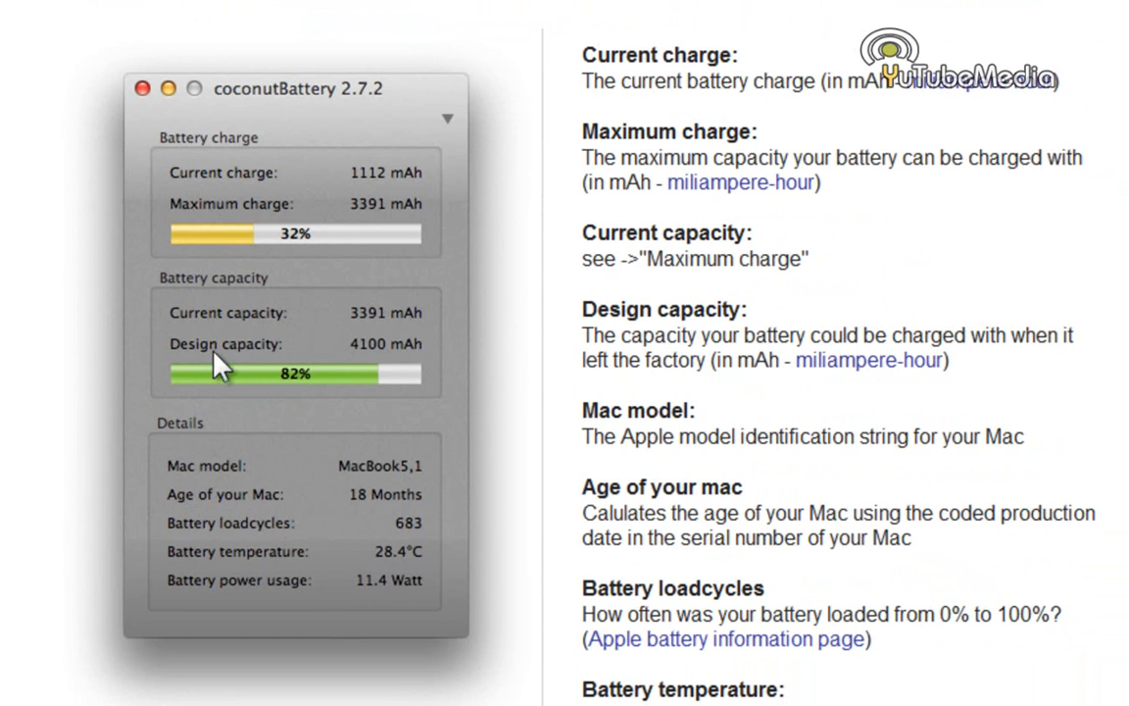
mouse_move(349, 370)
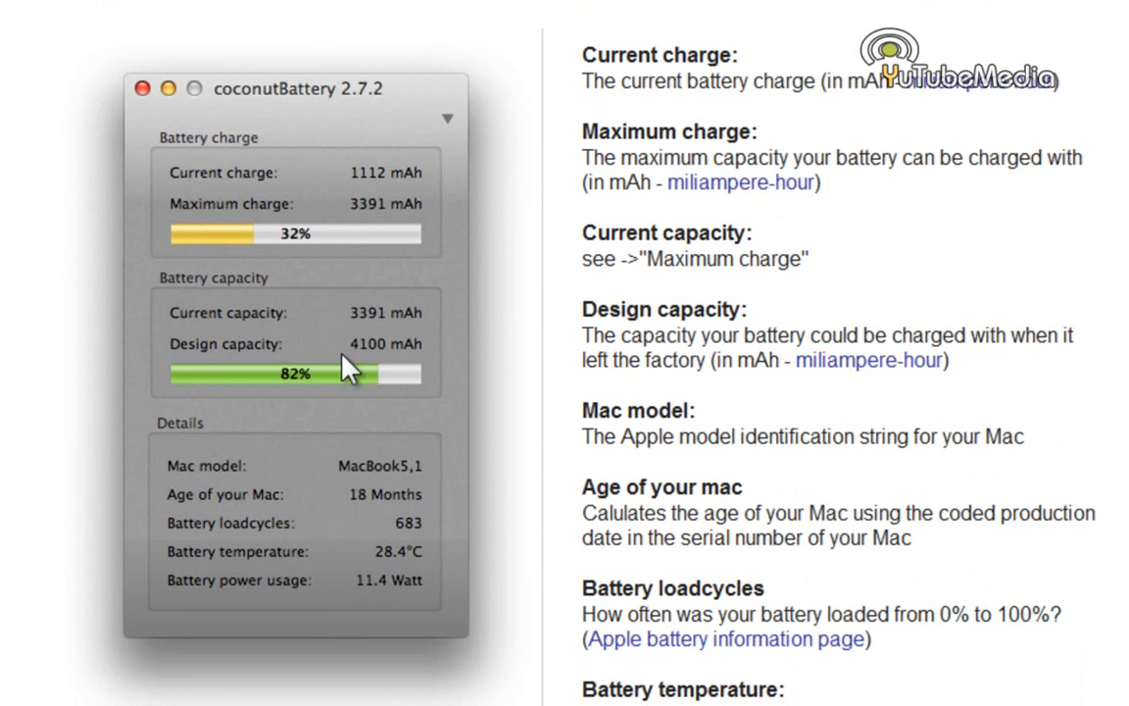
mouse_move(394, 337)
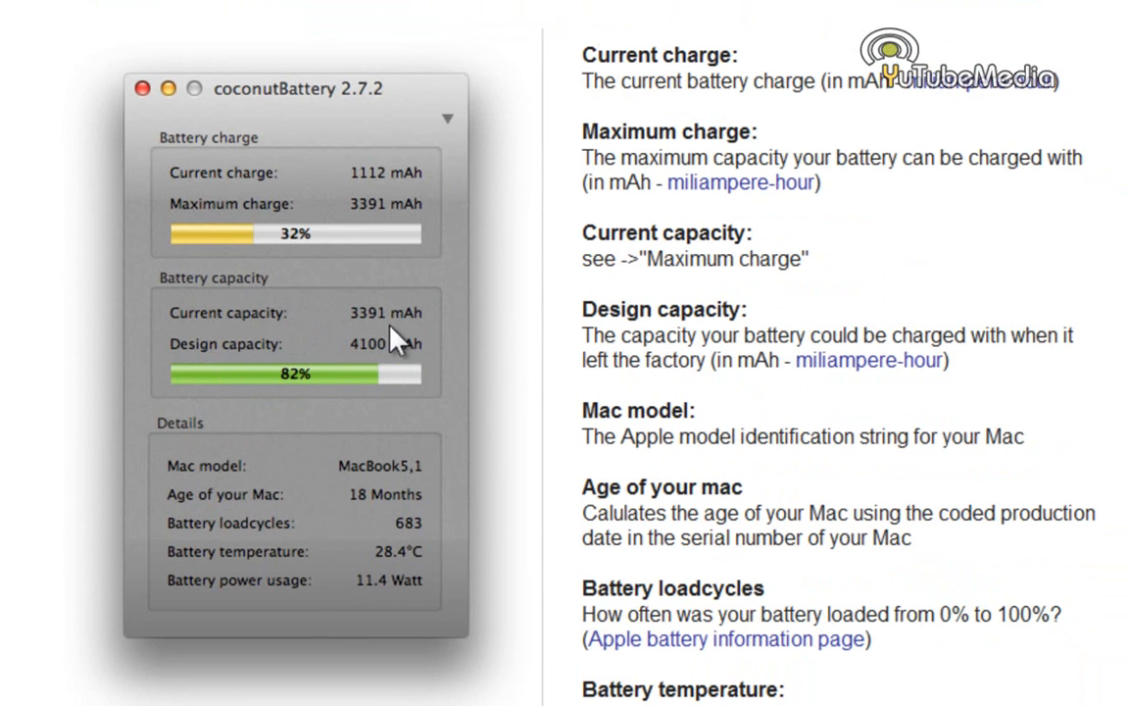
mouse_move(231, 461)
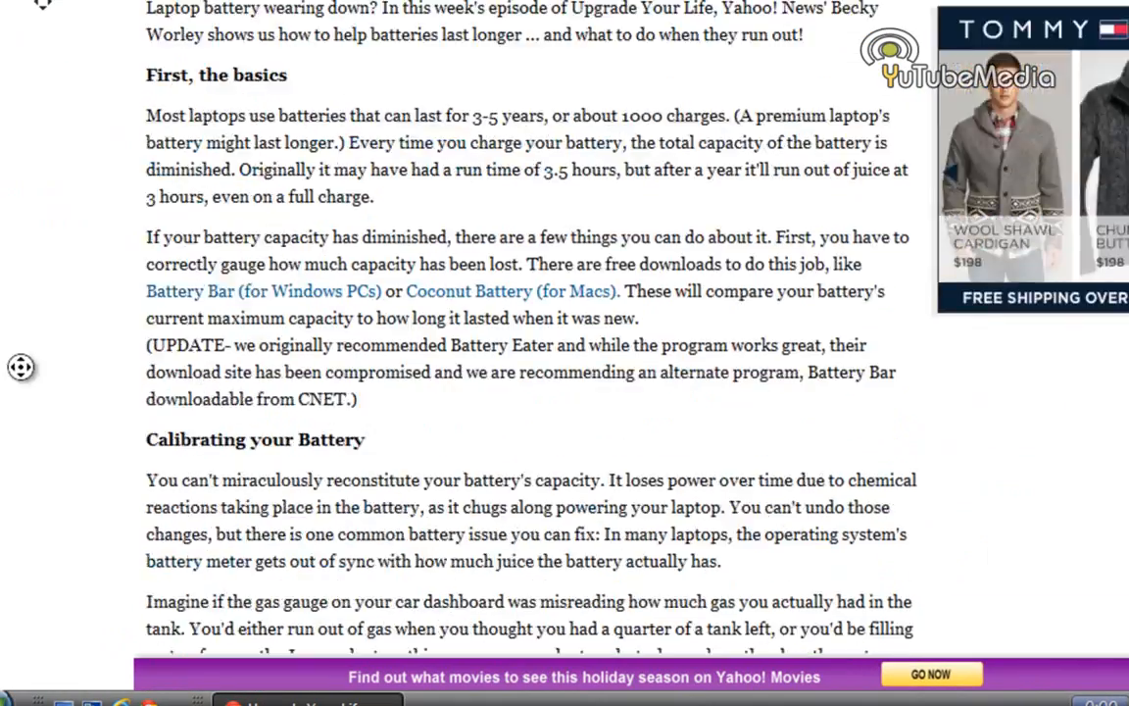
- Scroll the battery-care article down to its Calibrating your Battery section
scroll("down", 3)
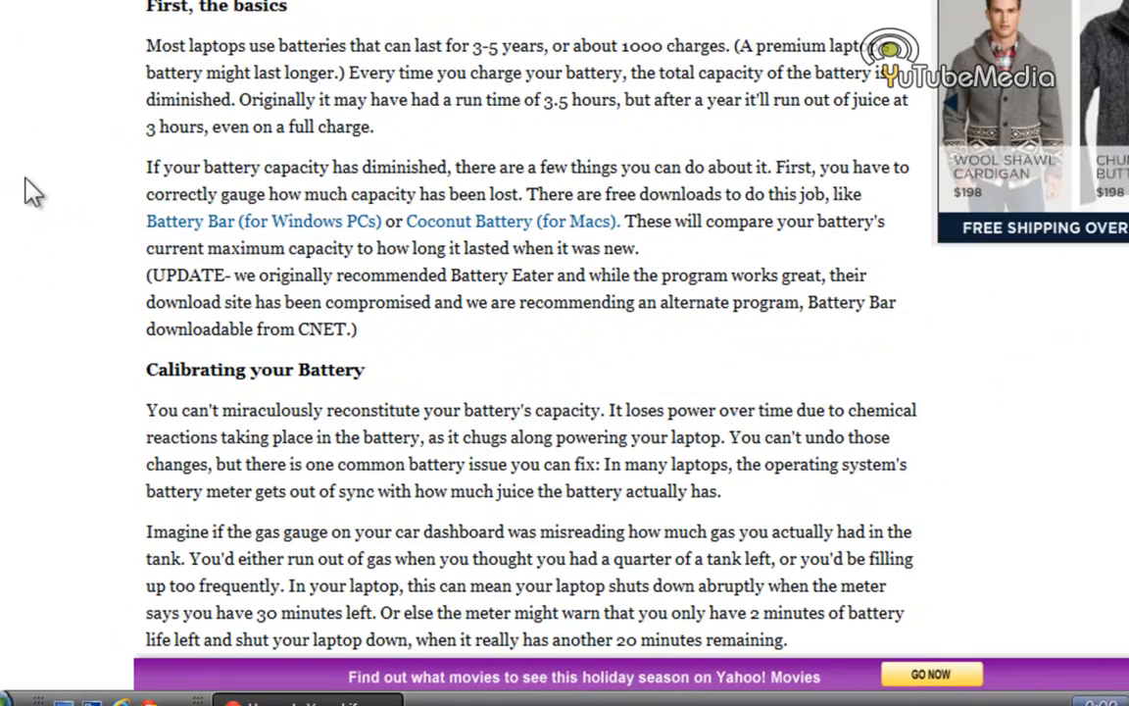